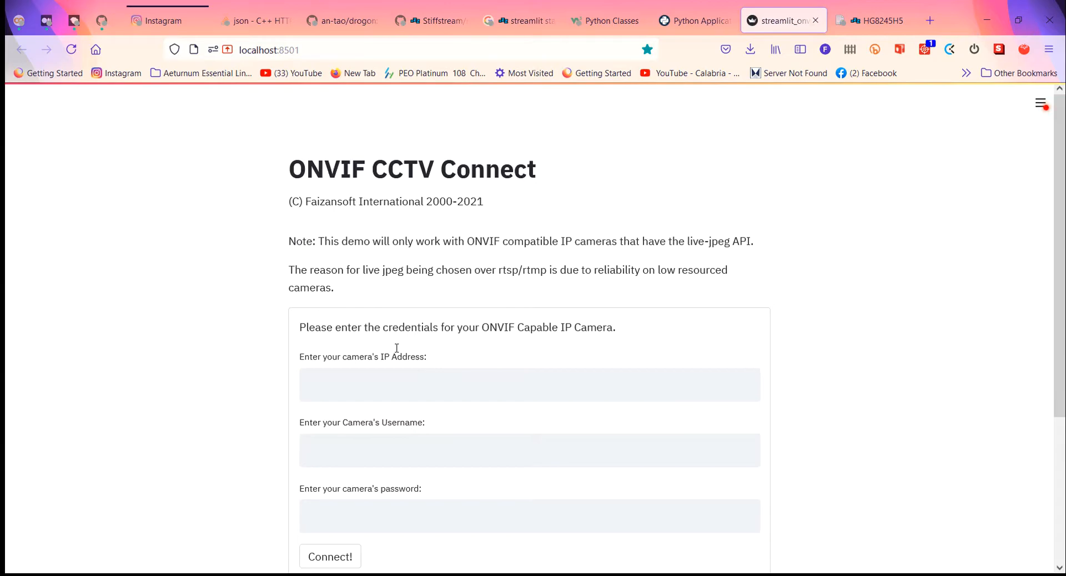
{"action": "mouse_move", "coordinate": [536, 519]}
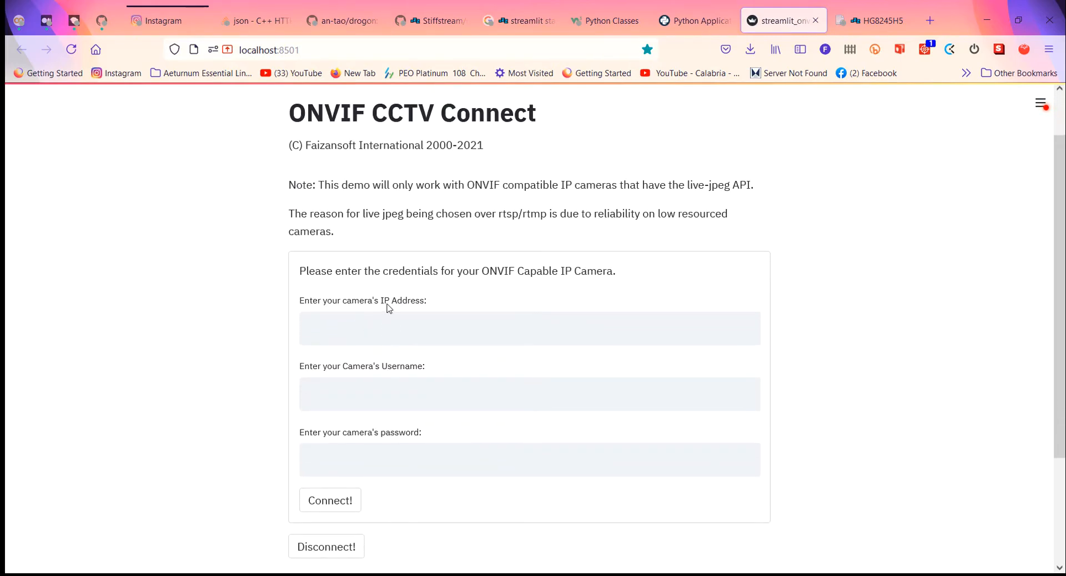
{"action": "mouse_move", "coordinate": [387, 382]}
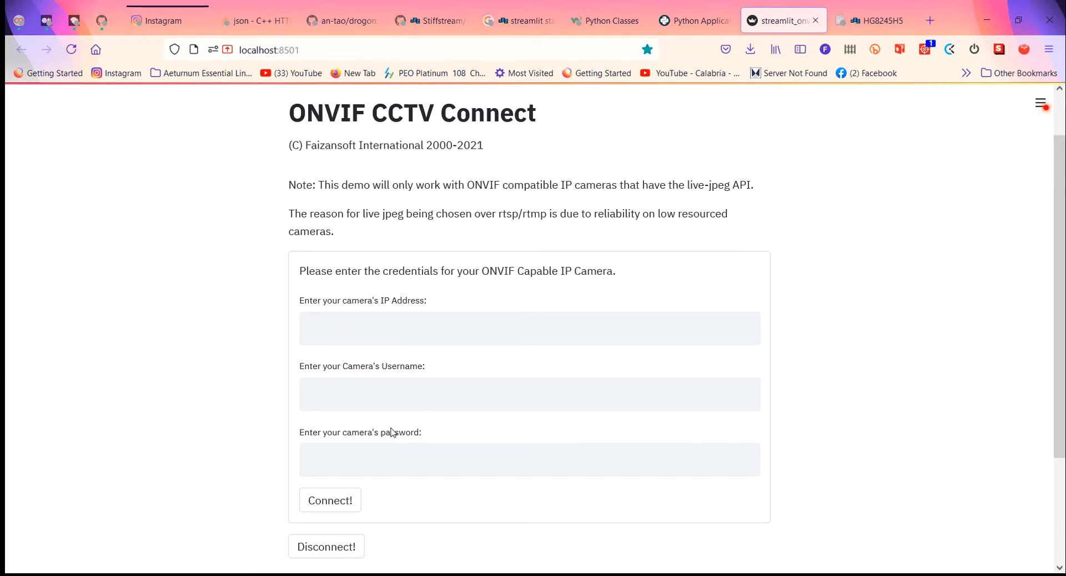
{"action": "left_click", "coordinate": [529, 328]}
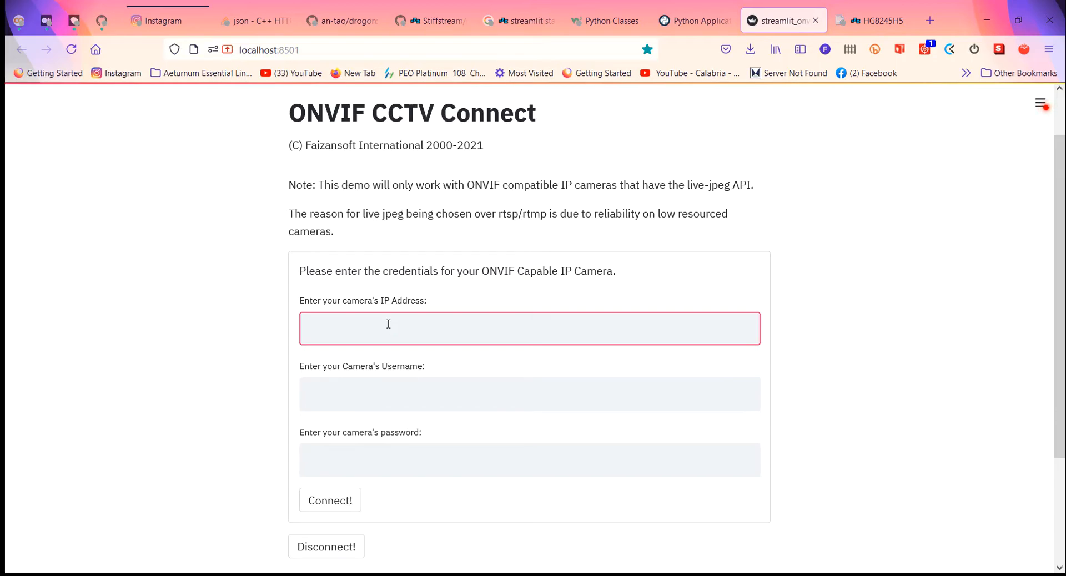
{"action": "type", "text": "192.168.1.12"}
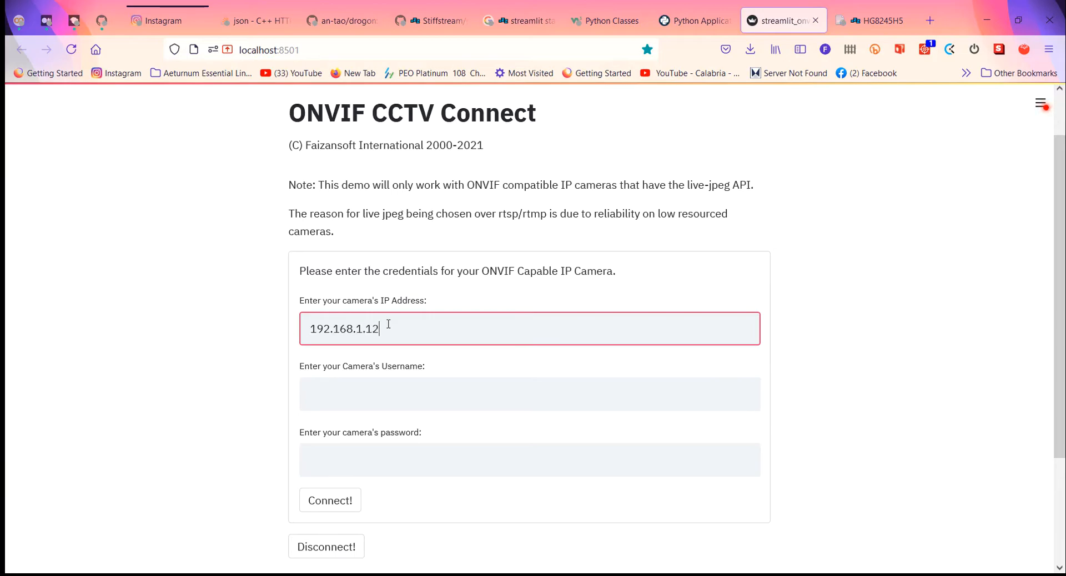
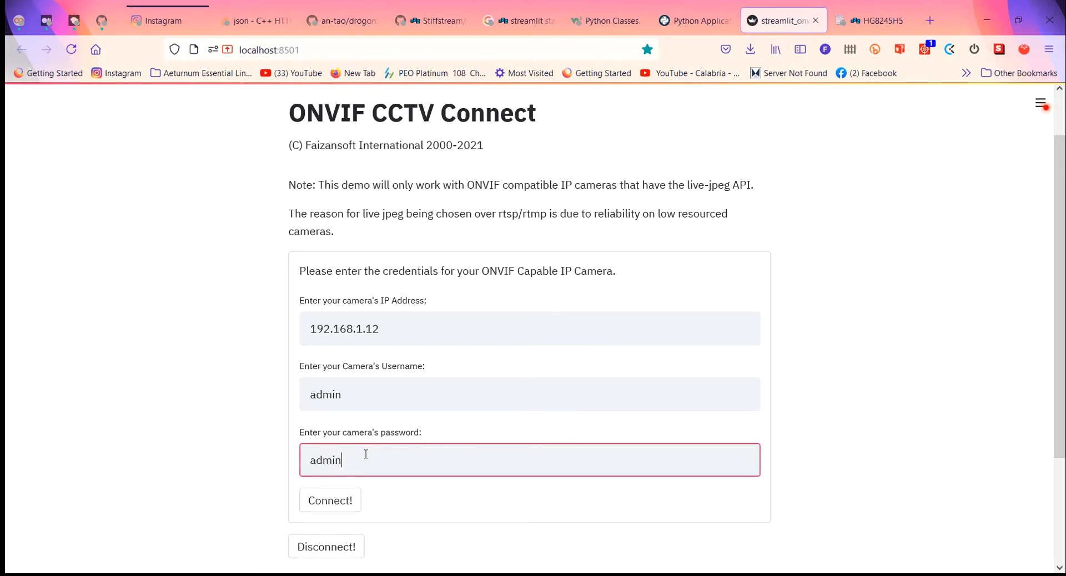
{"action": "left_click", "coordinate": [330, 499]}
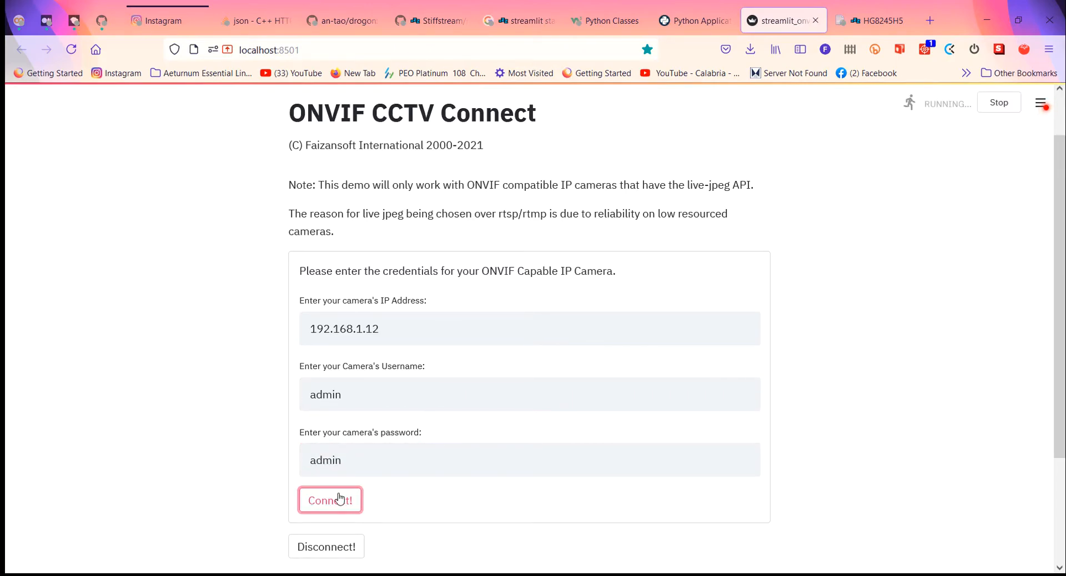
Step: Bring the raw and processed camera streams and the detection output into view
{"action": "left_click", "coordinate": [330, 500]}
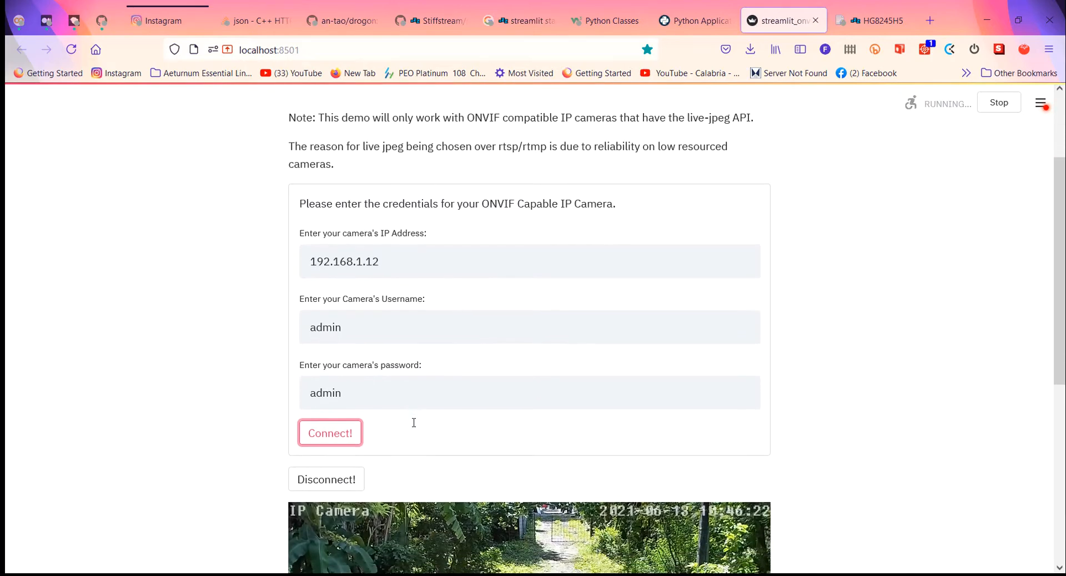
{"action": "scroll", "scroll_direction": "down", "scroll_amount": 3}
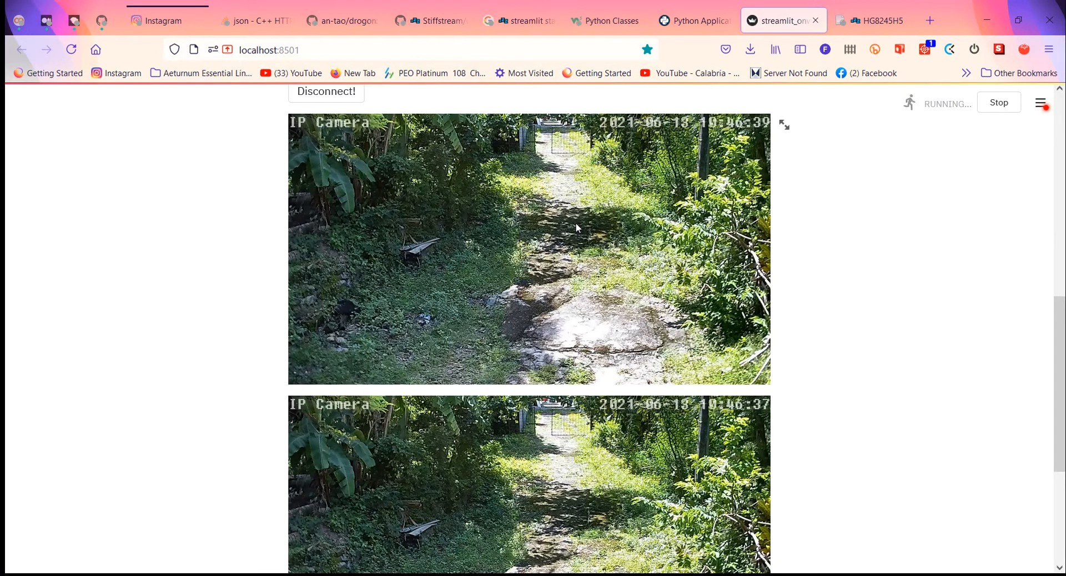
{"action": "scroll", "scroll_direction": "down", "scroll_amount": 3}
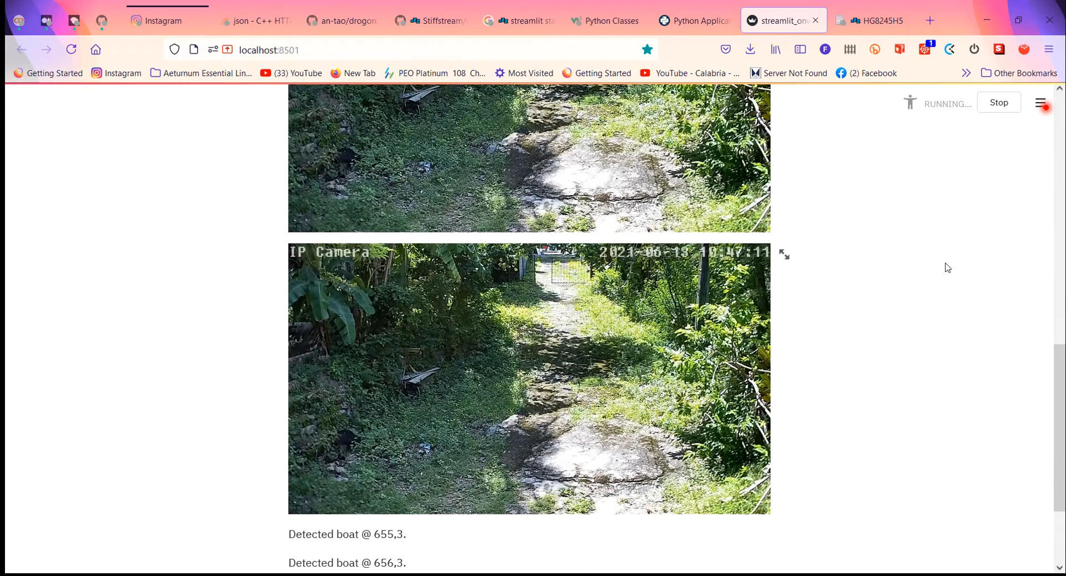
Step: Scroll to the bottom of the Detected person/boat list near the Streamlit footer
{"action": "scroll", "scroll_direction": "down", "scroll_amount": 3}
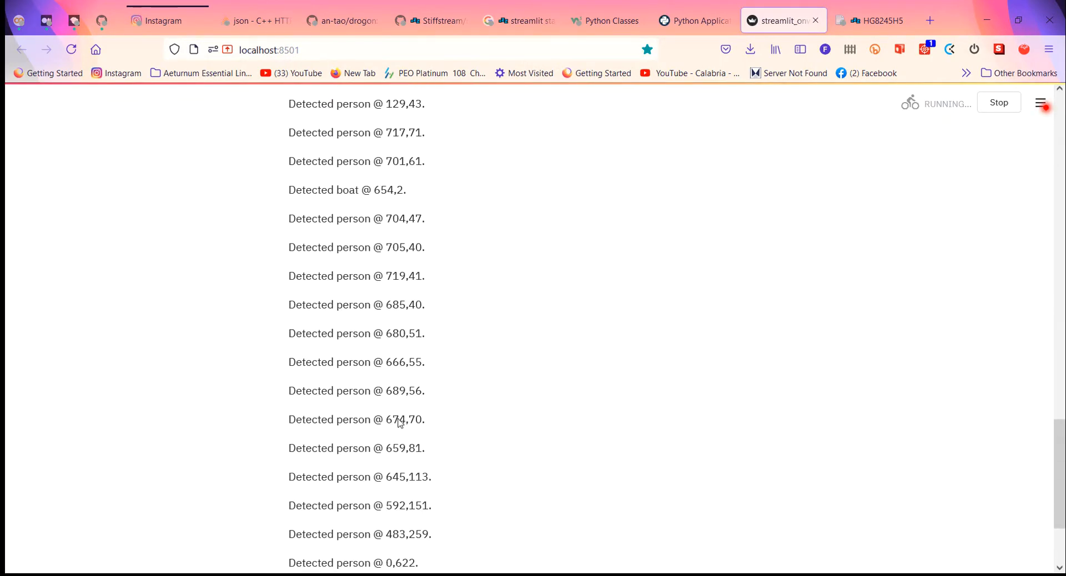
{"action": "scroll", "scroll_direction": "down", "scroll_amount": 3}
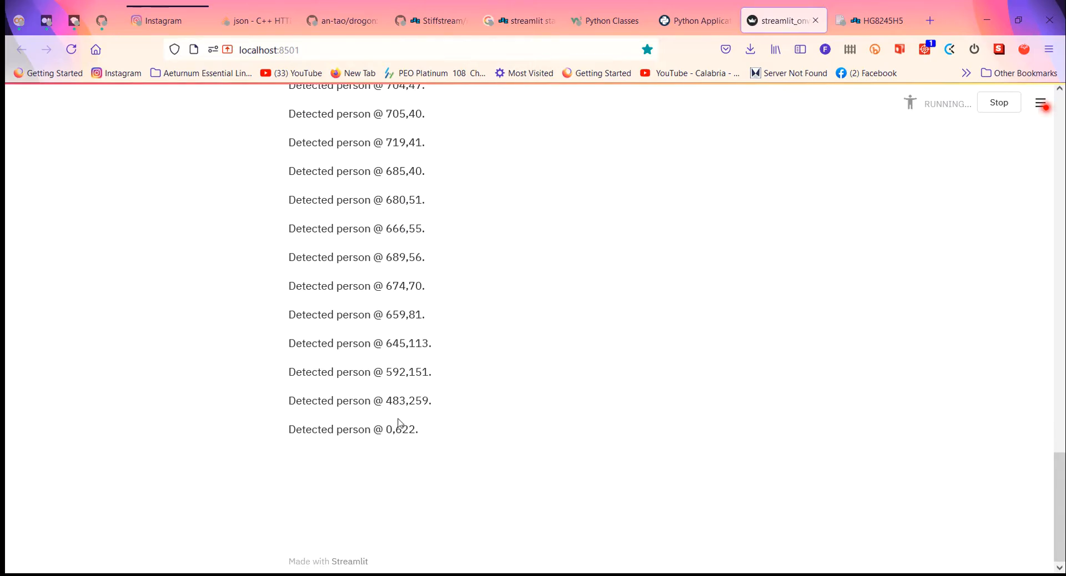